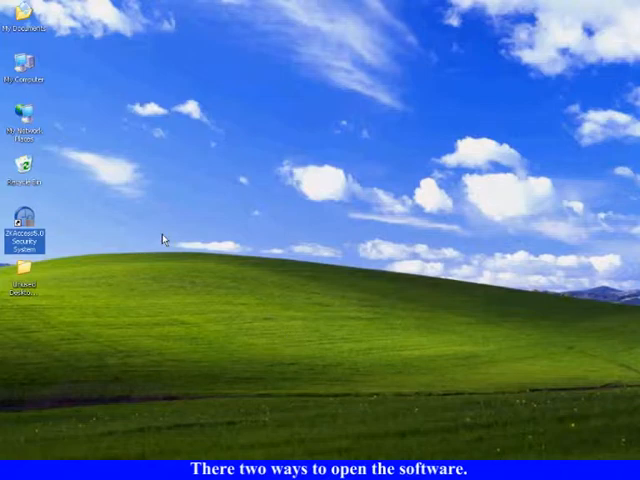
# Launch ZKAccess 5.0 from its desktop shortcut so the login page loads in Internet Explorer
pyautogui.doubleClick(24, 224)
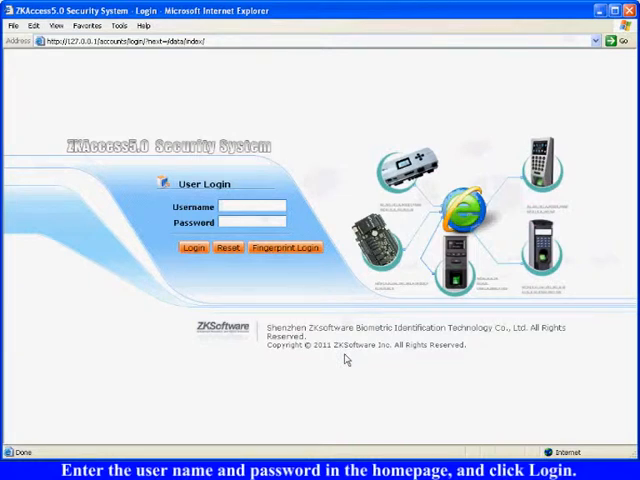
# Sign in via Fingerprint Login using the administrator's fingerprint
pyautogui.click(252, 206)
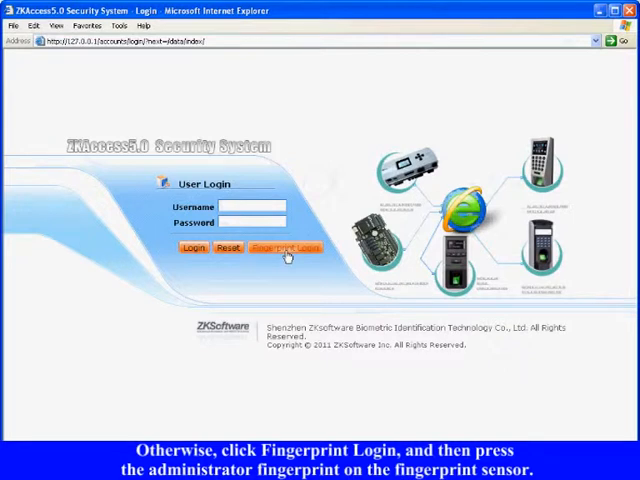
pyautogui.click(286, 248)
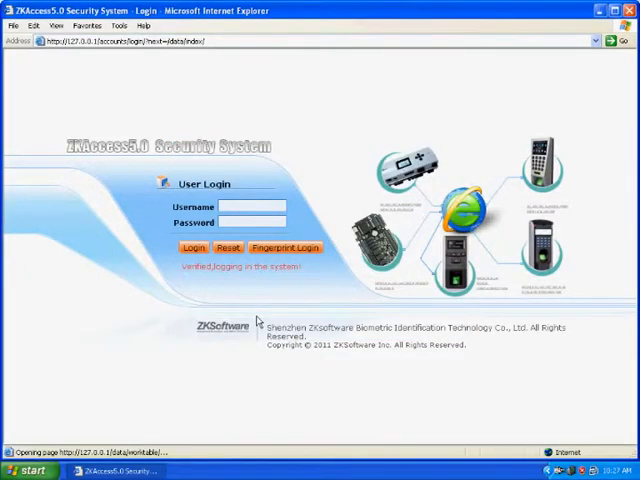
pyautogui.click(192, 246)
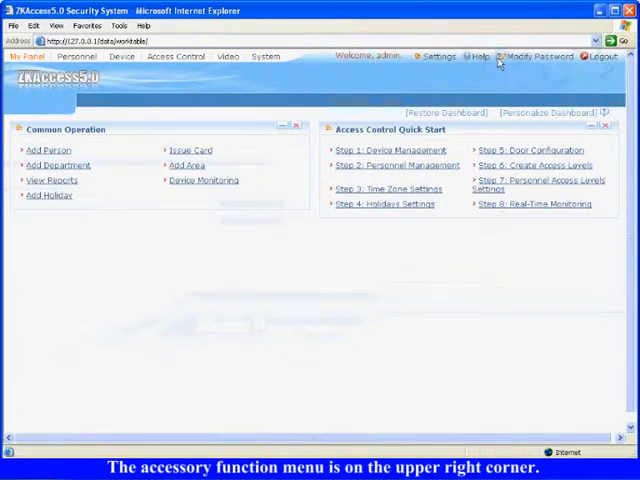
# Let the ZKAccess 5.0 homepage with Common Operation and Quick Start steps finish loading
pyautogui.click(480, 56)
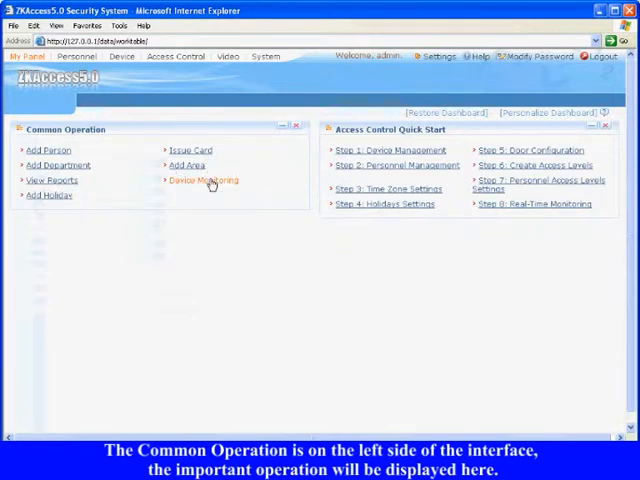
pyautogui.moveTo(368, 228)
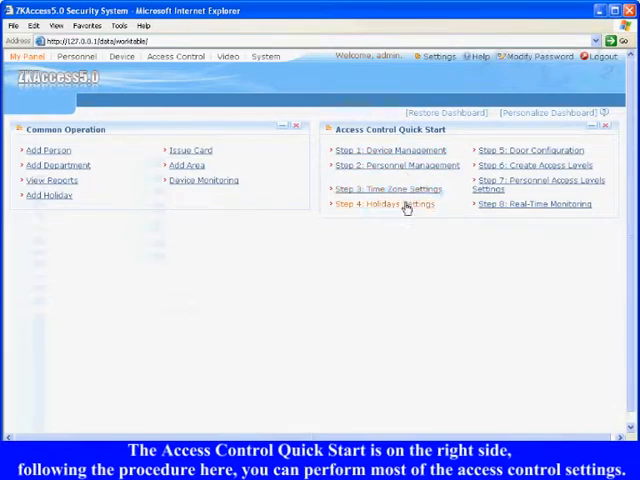
pyautogui.moveTo(532, 204)
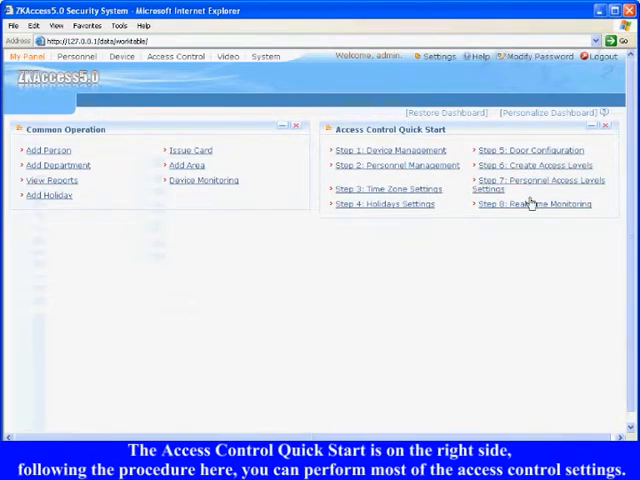